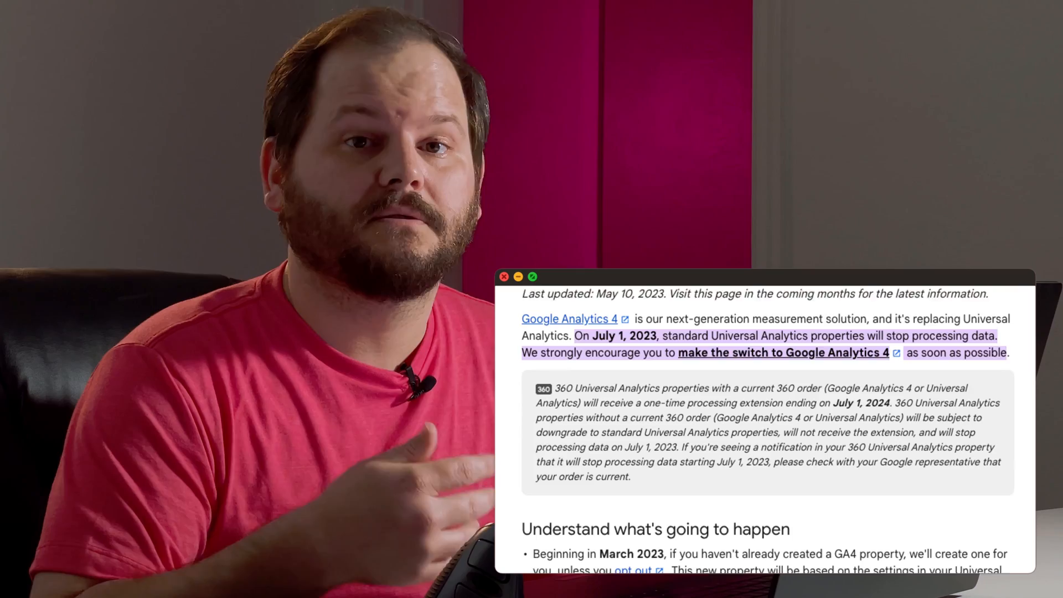
- Start a new Analytics account named just on time clean and shiny and continue to property setup
{"action": "scroll", "scroll_direction": "down", "scroll_amount": 3}
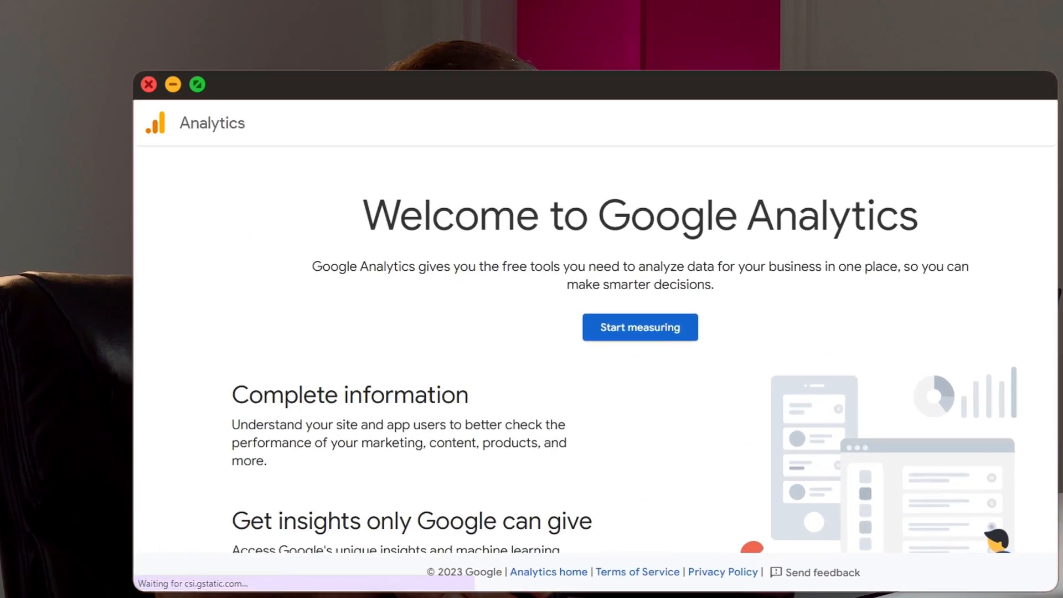
{"action": "left_click", "coordinate": [639, 327]}
{"action": "type", "text": "just on time clean and shiny"}
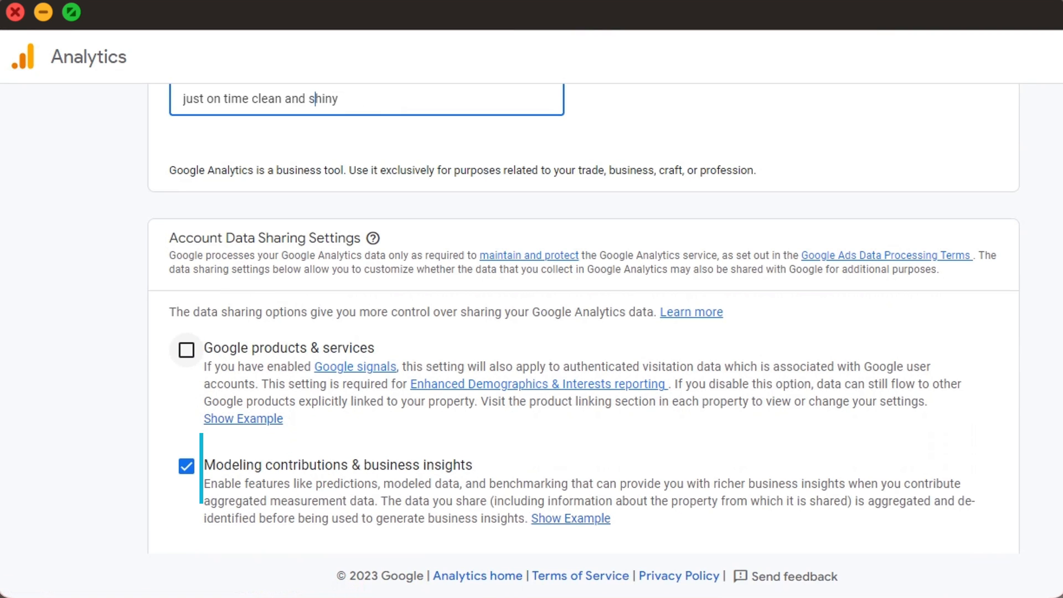
{"action": "scroll", "scroll_direction": "down", "scroll_amount": 3}
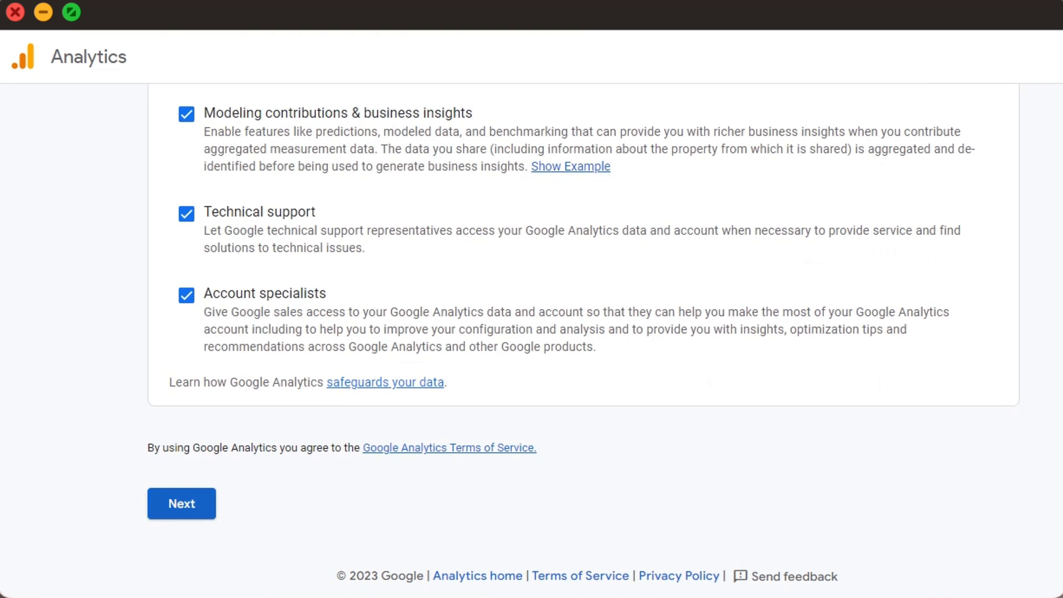
{"action": "left_click", "coordinate": [181, 503]}
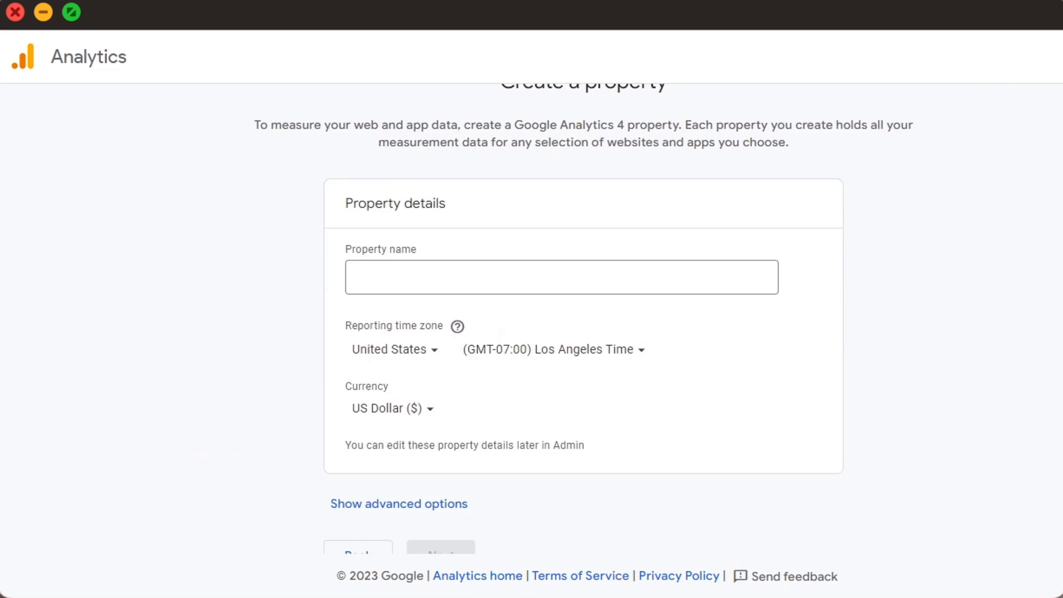
- Name the property justontimecleanandshiny and reveal its advanced options
{"action": "left_click", "coordinate": [439, 547]}
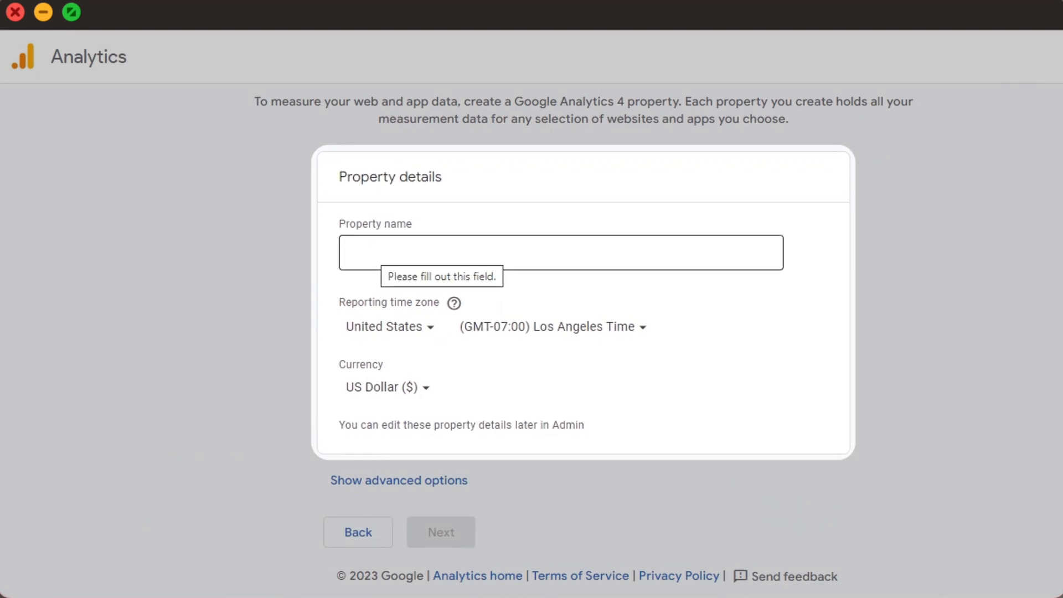
{"action": "type", "text": "justontimecleanandshiny"}
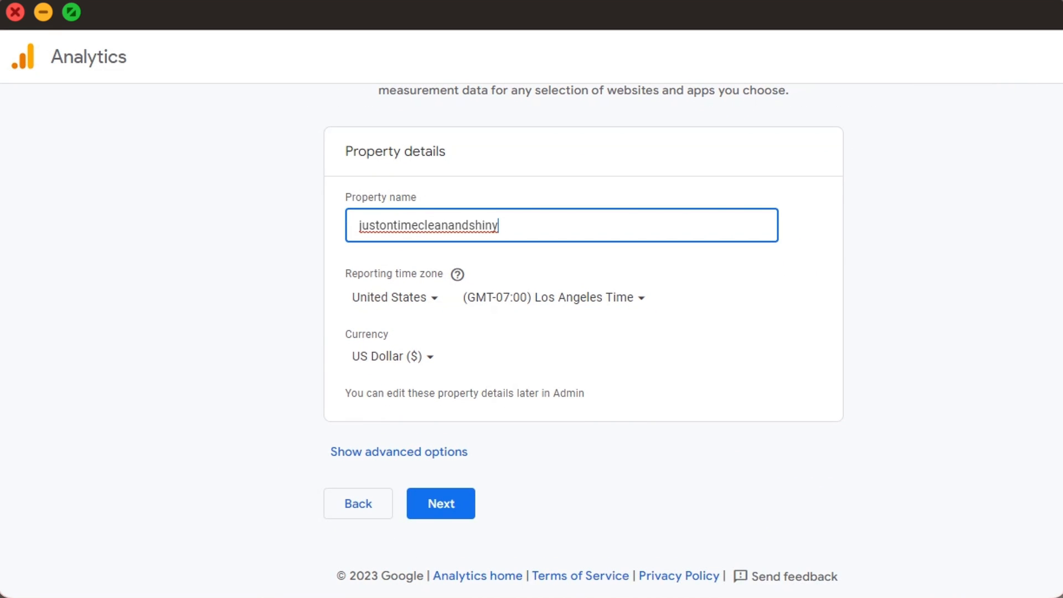
{"action": "left_click", "coordinate": [399, 452]}
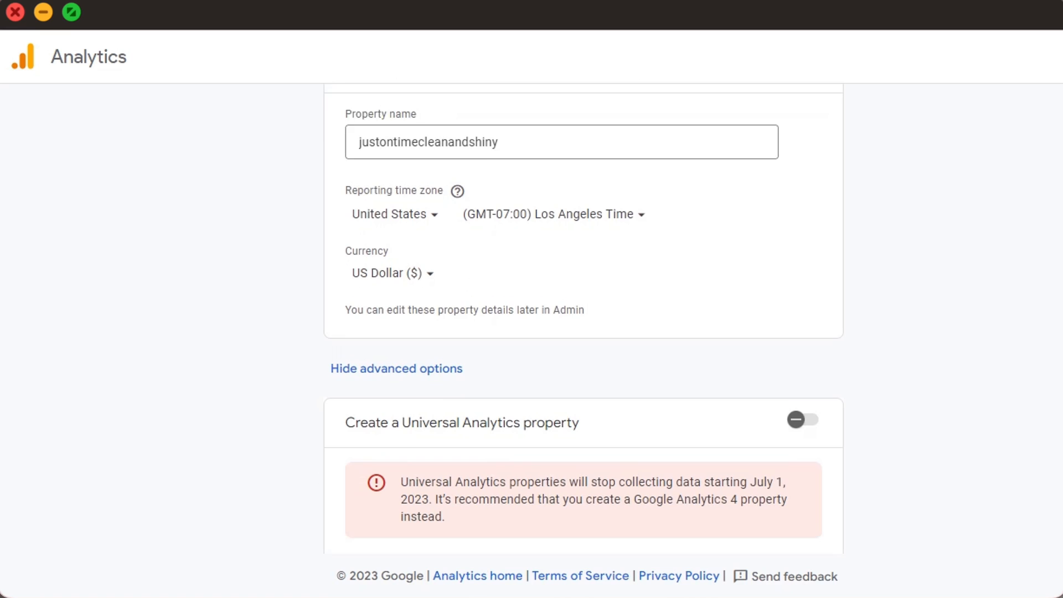
{"action": "scroll", "scroll_direction": "down", "scroll_amount": 3}
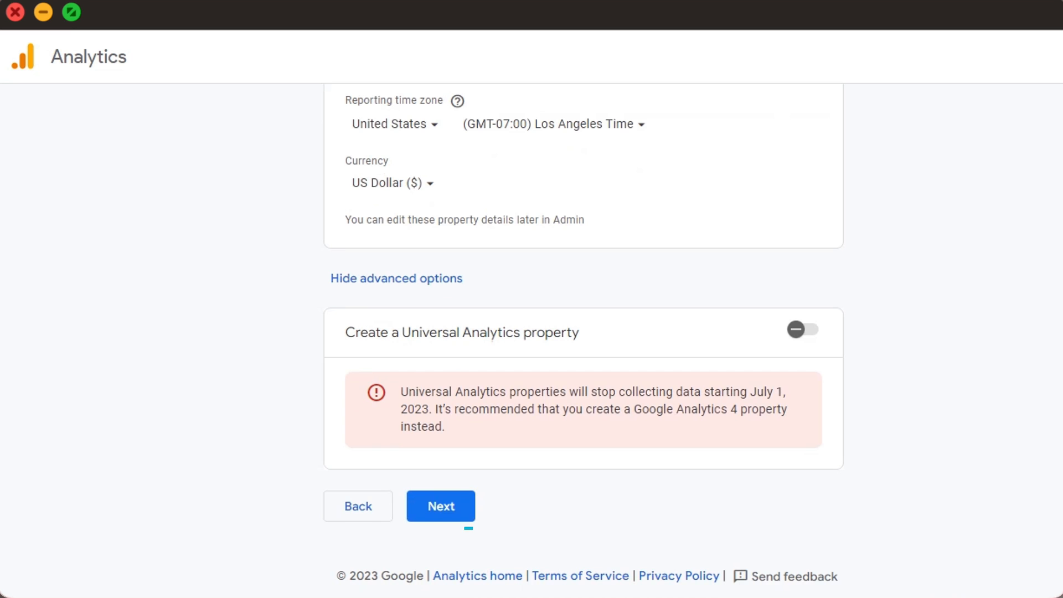
- Choose the business industry category, create the property with chosen objectives, and accept the terms
{"action": "left_click", "coordinate": [439, 506]}
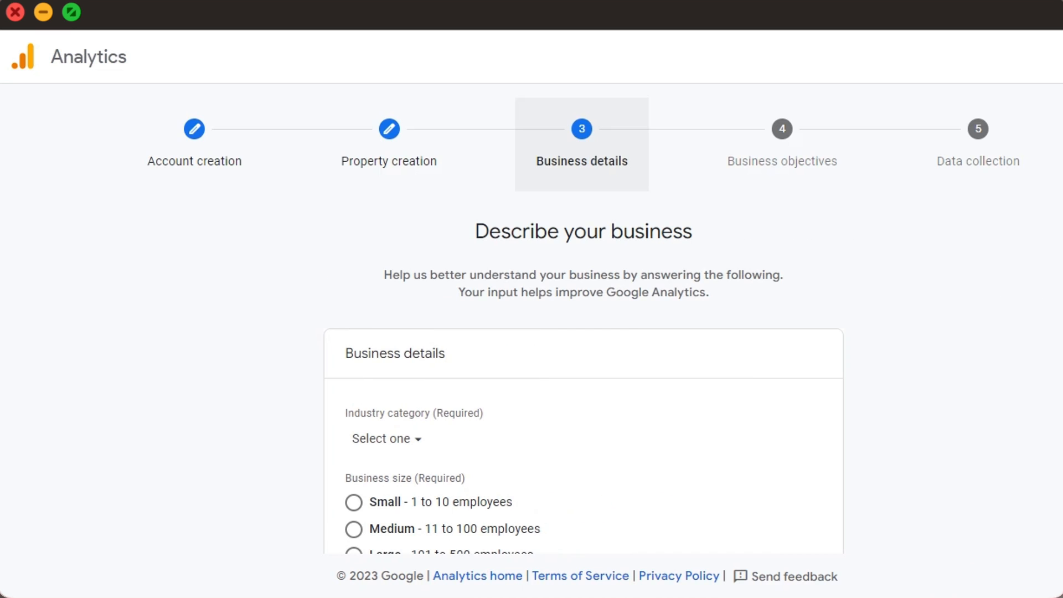
{"action": "scroll", "scroll_direction": "down", "scroll_amount": 3}
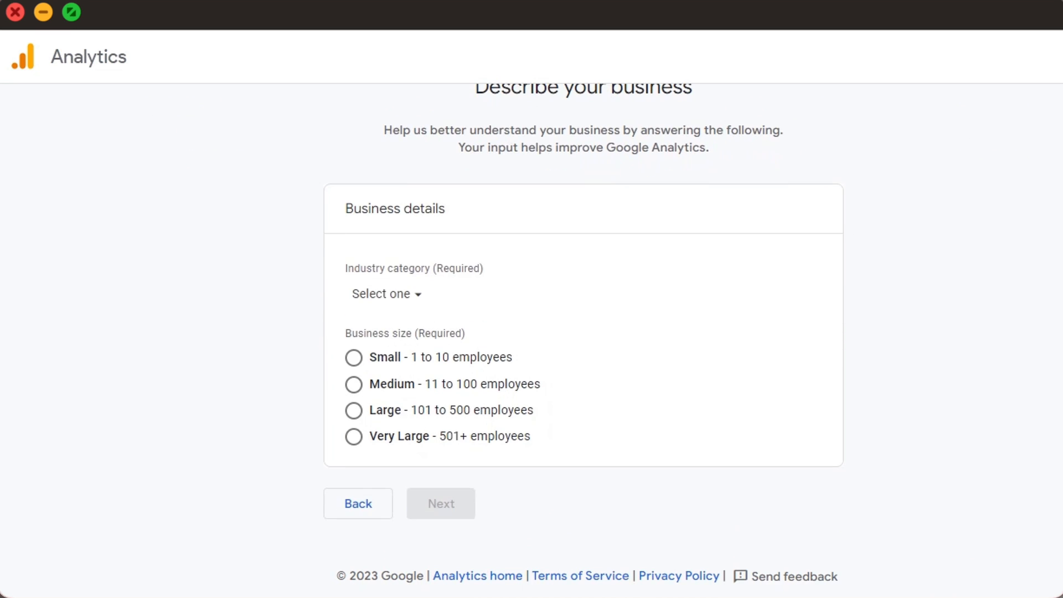
{"action": "left_click", "coordinate": [385, 293]}
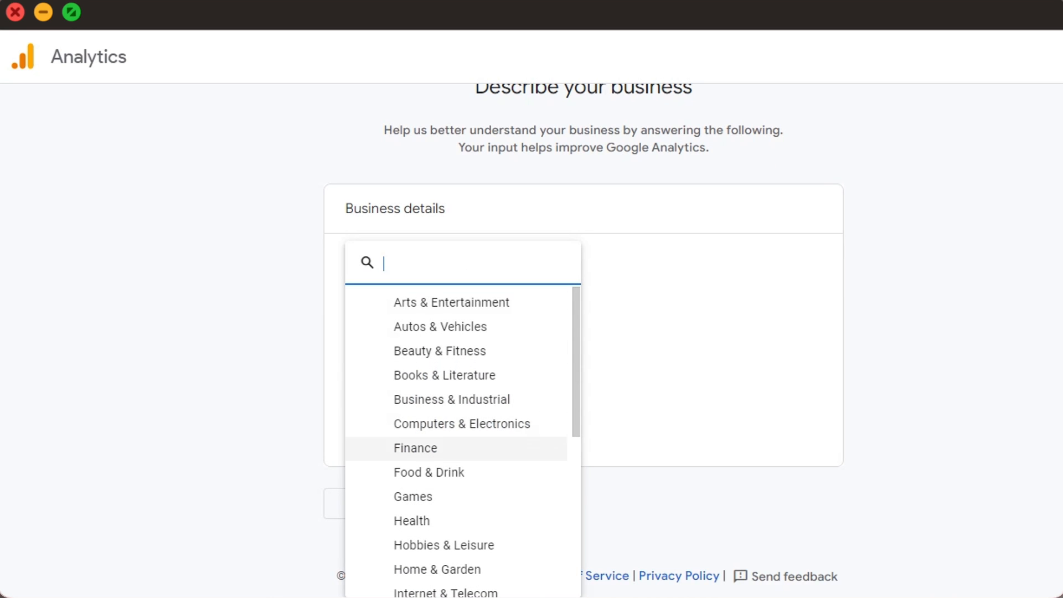
{"action": "left_click", "coordinate": [437, 568]}
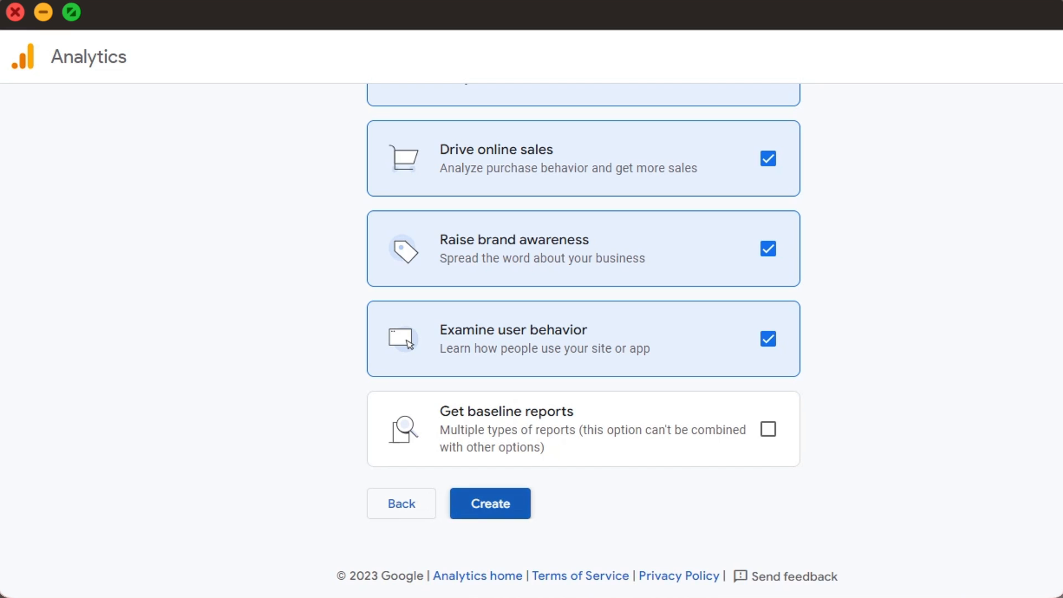
{"action": "left_click", "coordinate": [489, 503]}
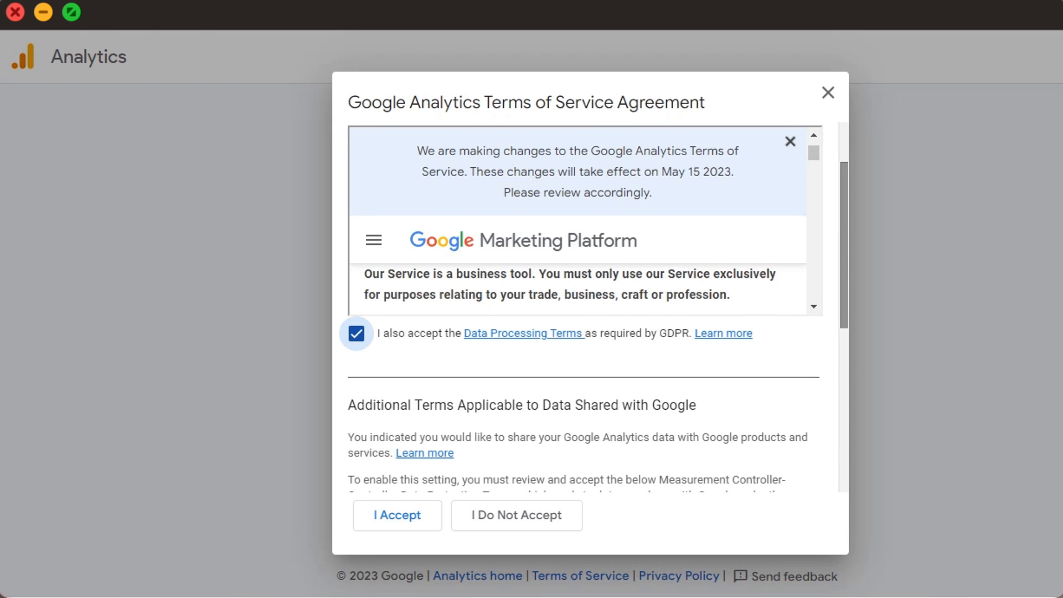
{"action": "left_click", "coordinate": [396, 515]}
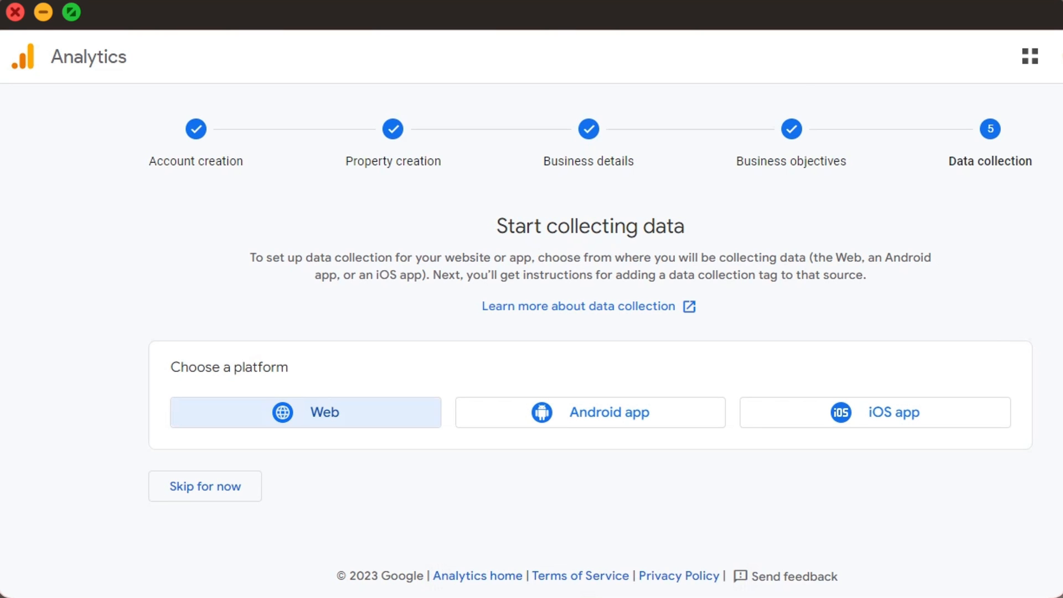
- Create a Web stream for justontimecleanandshiny.com/ named justontimecleanandshiny
{"action": "left_click", "coordinate": [306, 412]}
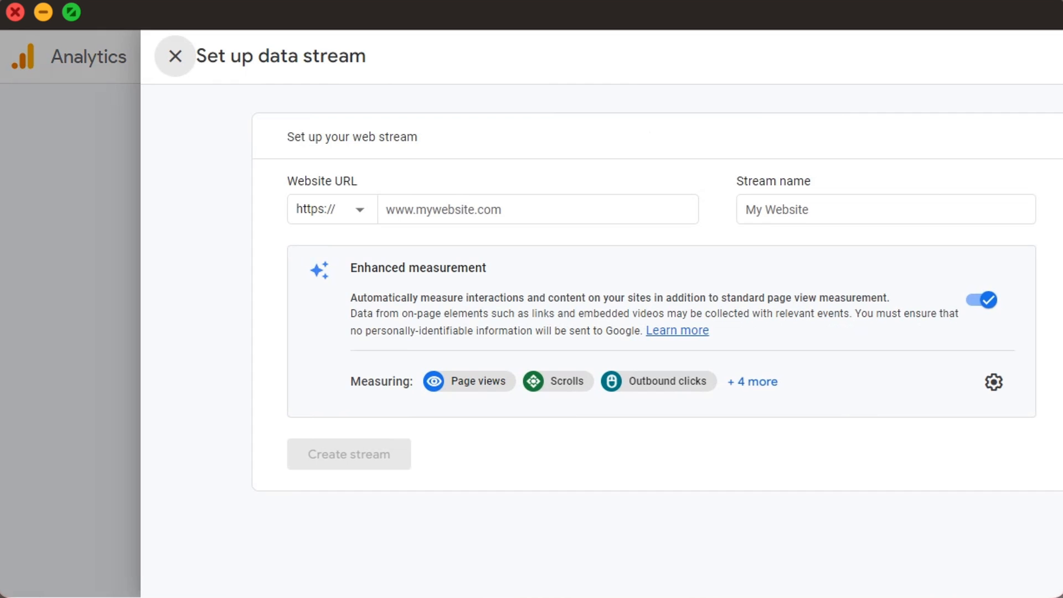
{"action": "type", "text": "justontimecleanandshiny.com/"}
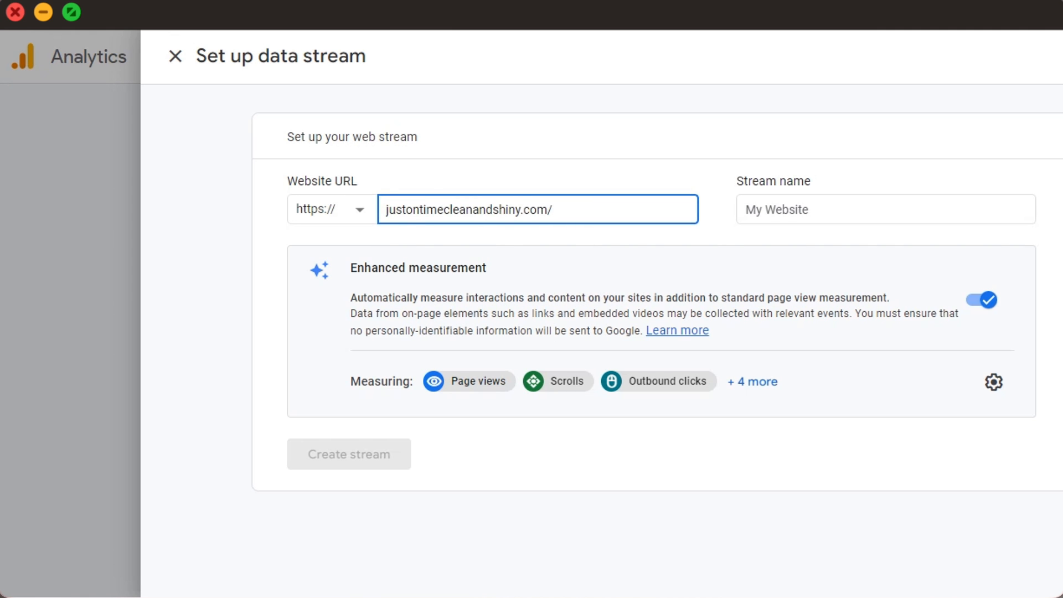
{"action": "type", "text": "justontimecleanandshiny"}
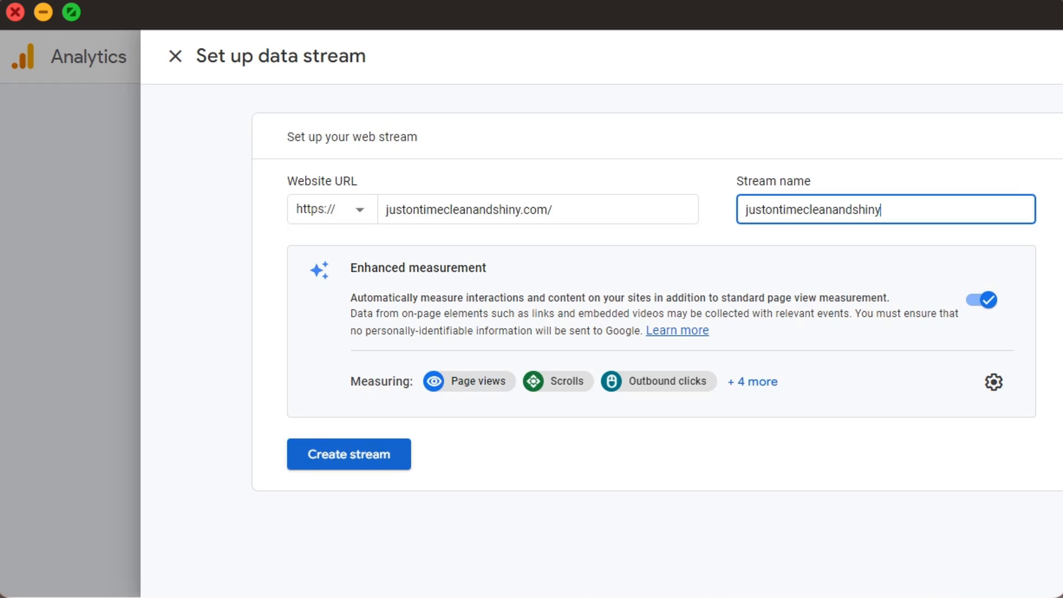
{"action": "left_click", "coordinate": [348, 453]}
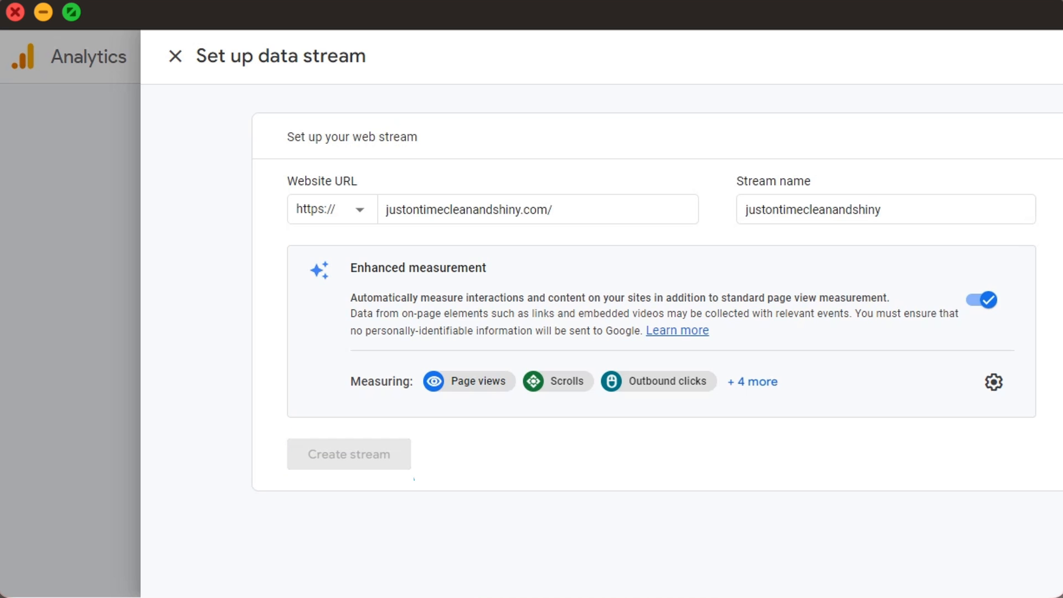
{"action": "left_click", "coordinate": [349, 454]}
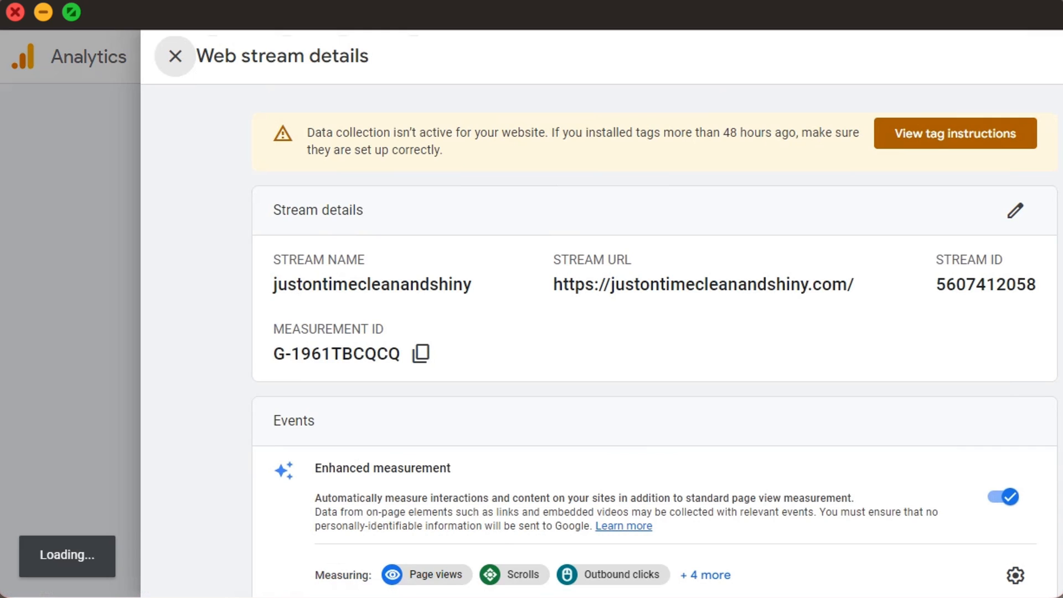
- Review the Google tag installation instructions and switch to the Install manually view
{"action": "left_click", "coordinate": [954, 133]}
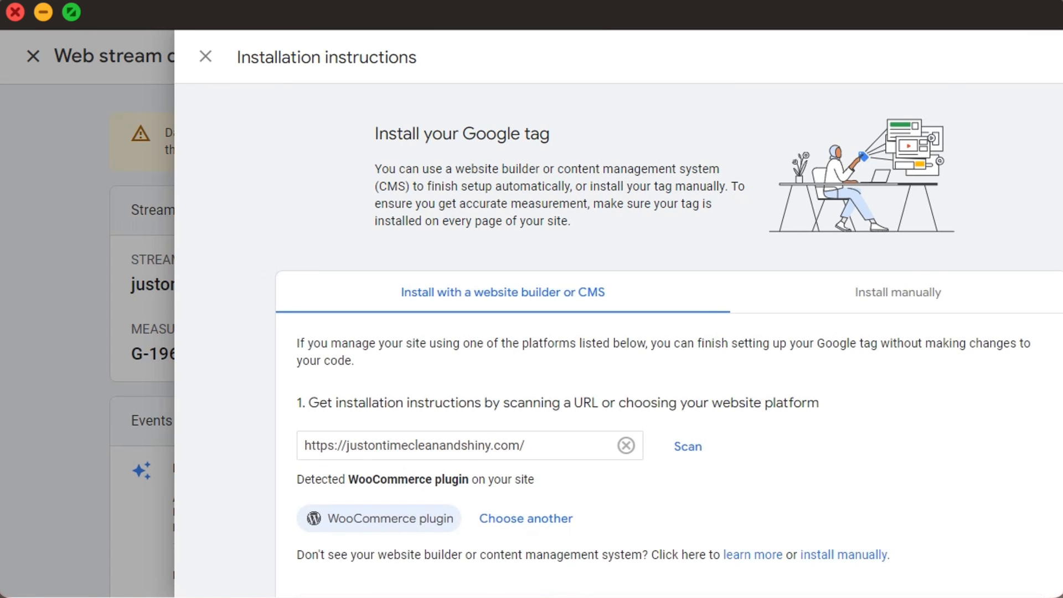
{"action": "scroll", "scroll_direction": "down", "scroll_amount": 3}
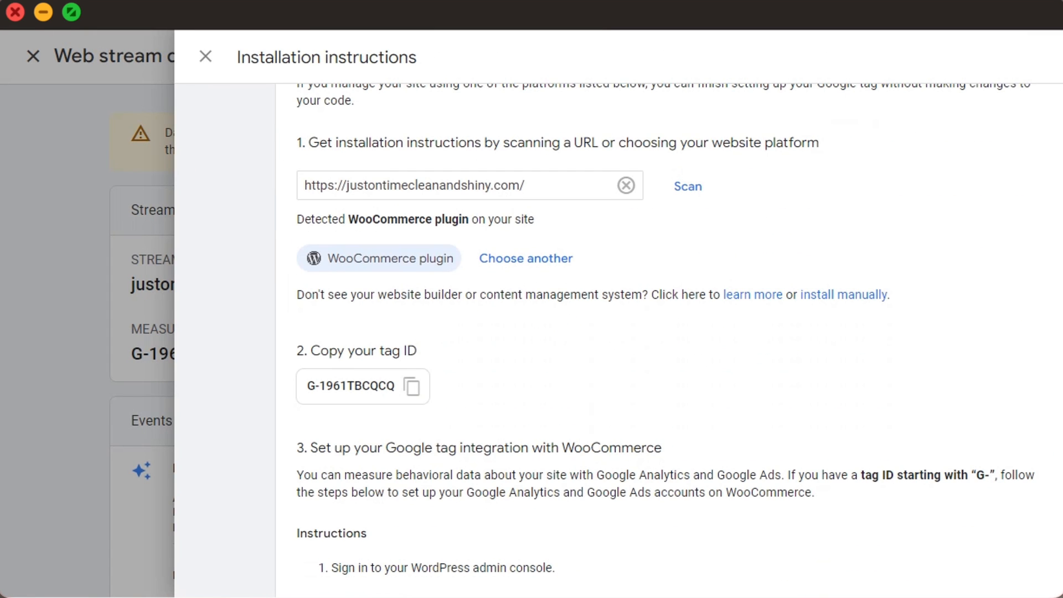
{"action": "scroll", "scroll_direction": "down", "scroll_amount": 3}
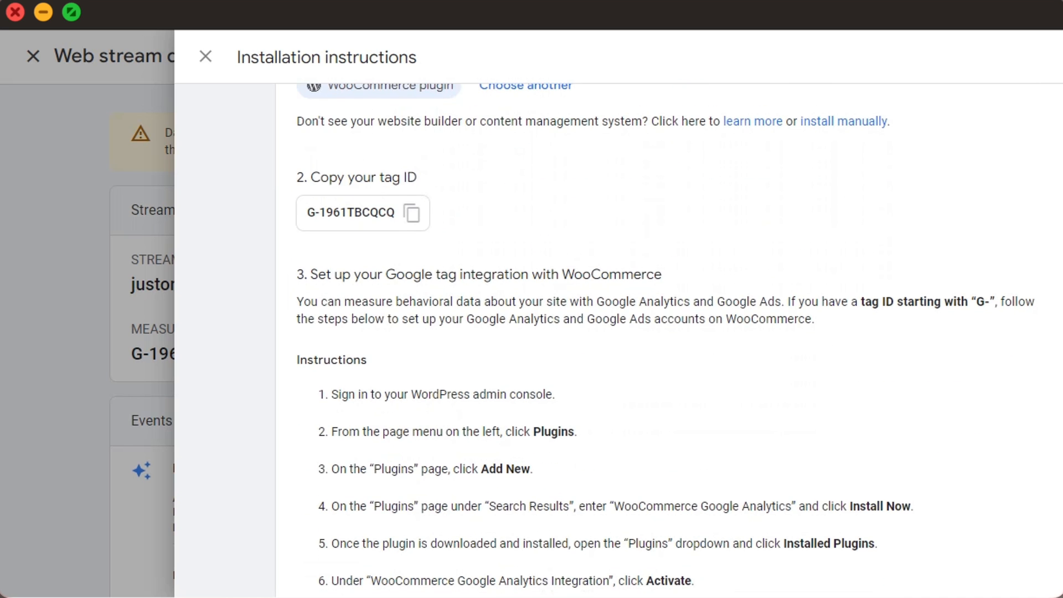
{"action": "scroll", "scroll_direction": "down", "scroll_amount": 3}
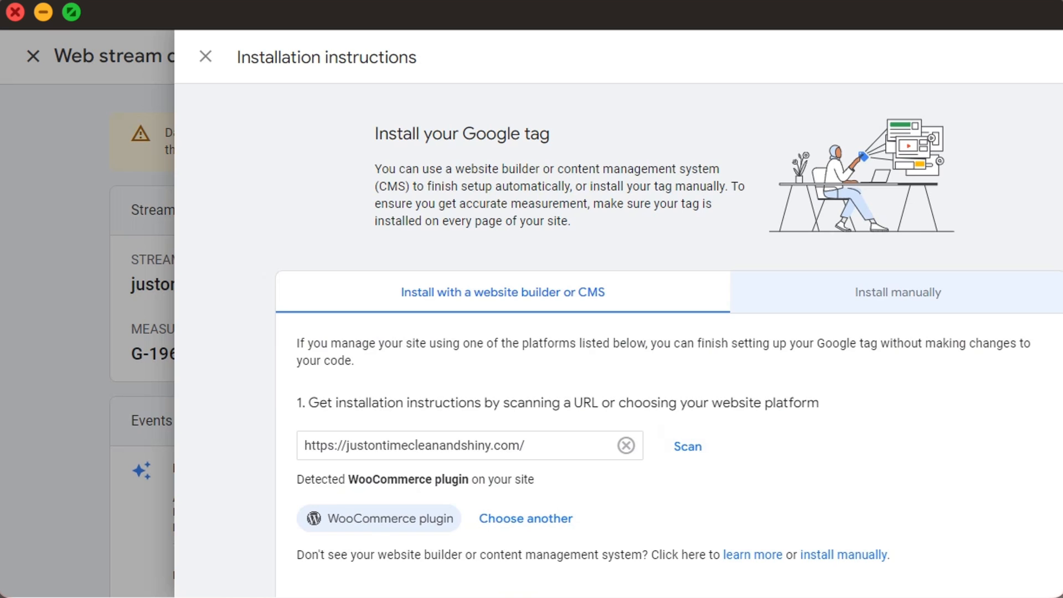
{"action": "left_click", "coordinate": [897, 293]}
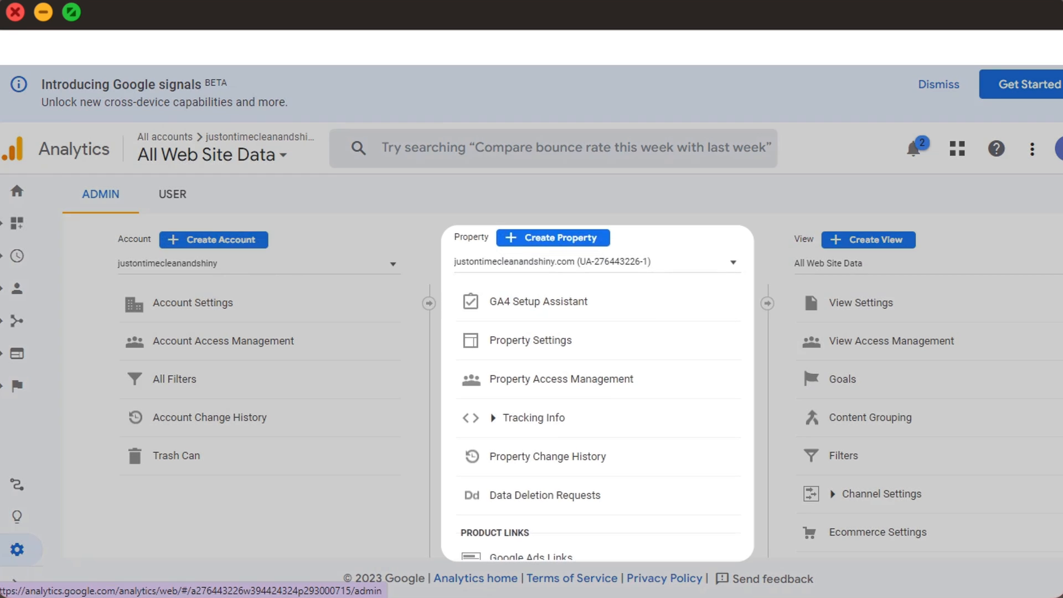
- Use the GA4 Setup Assistant to create a new GA4 property with existing-tag data collection enabled
{"action": "left_click", "coordinate": [540, 301]}
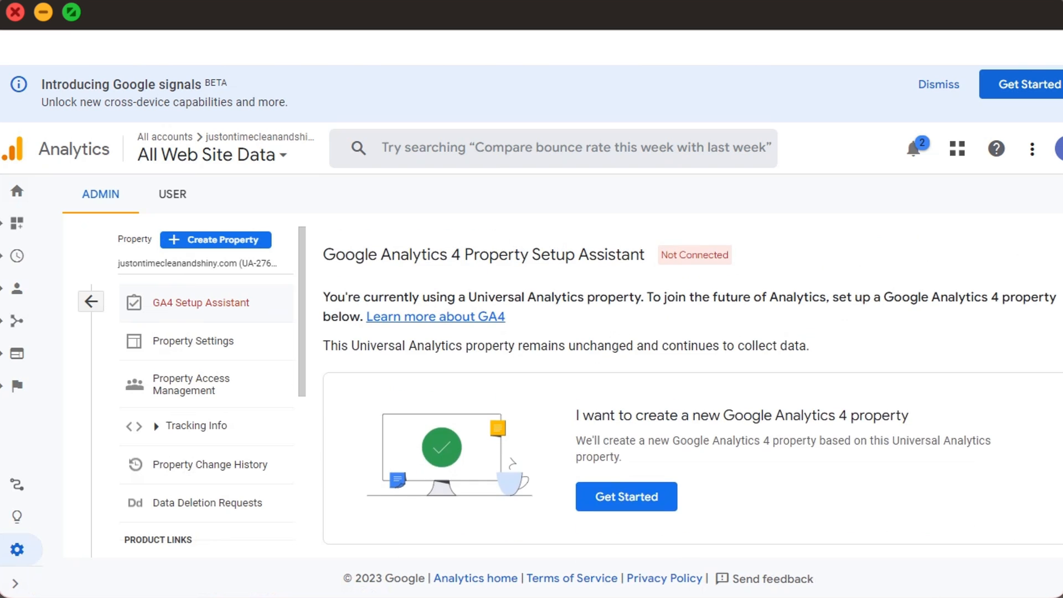
{"action": "scroll", "scroll_direction": "down", "scroll_amount": 3}
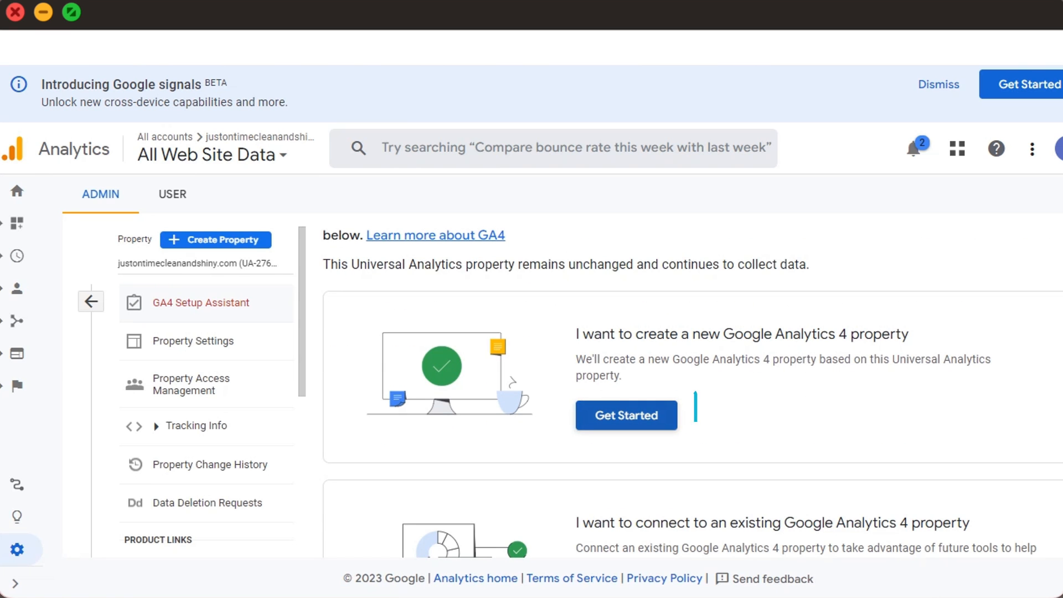
{"action": "left_click", "coordinate": [625, 415]}
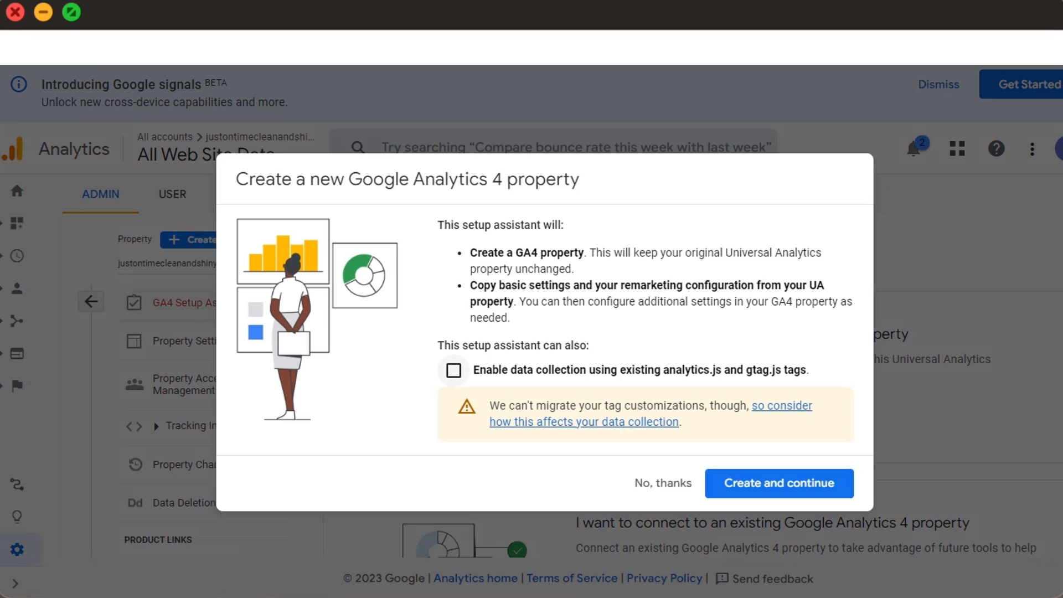
{"action": "left_click", "coordinate": [453, 371]}
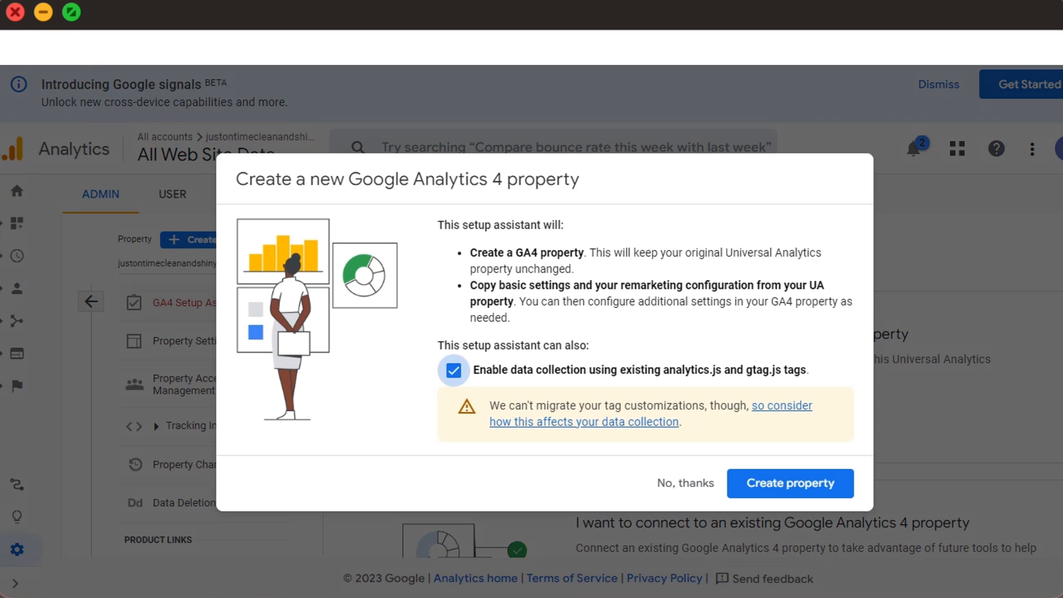
{"action": "left_click", "coordinate": [789, 483]}
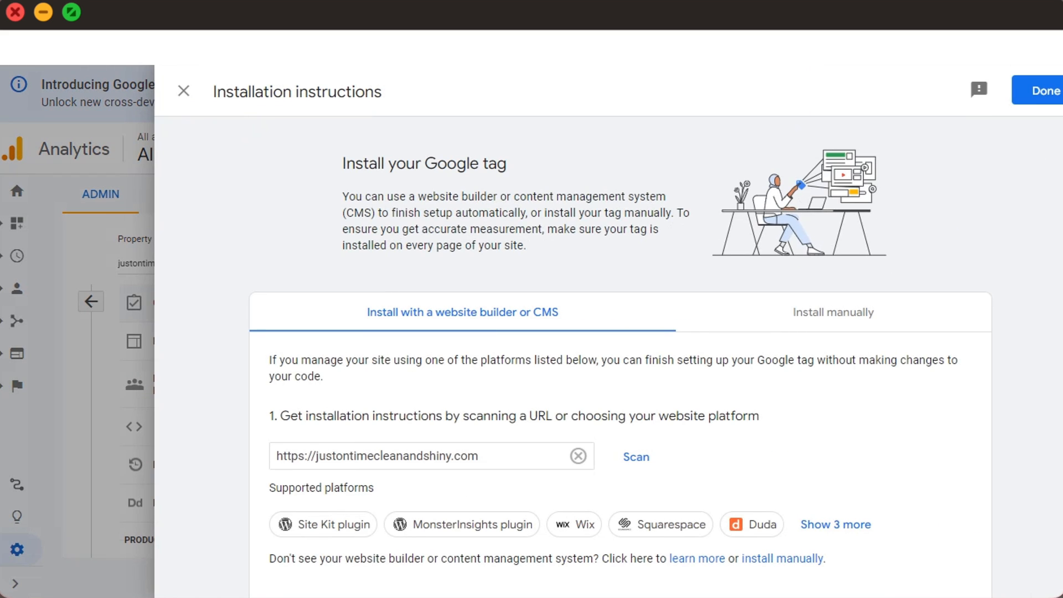
- Scroll through the Google tag installation instructions panel
{"action": "scroll", "scroll_direction": "down", "scroll_amount": 3}
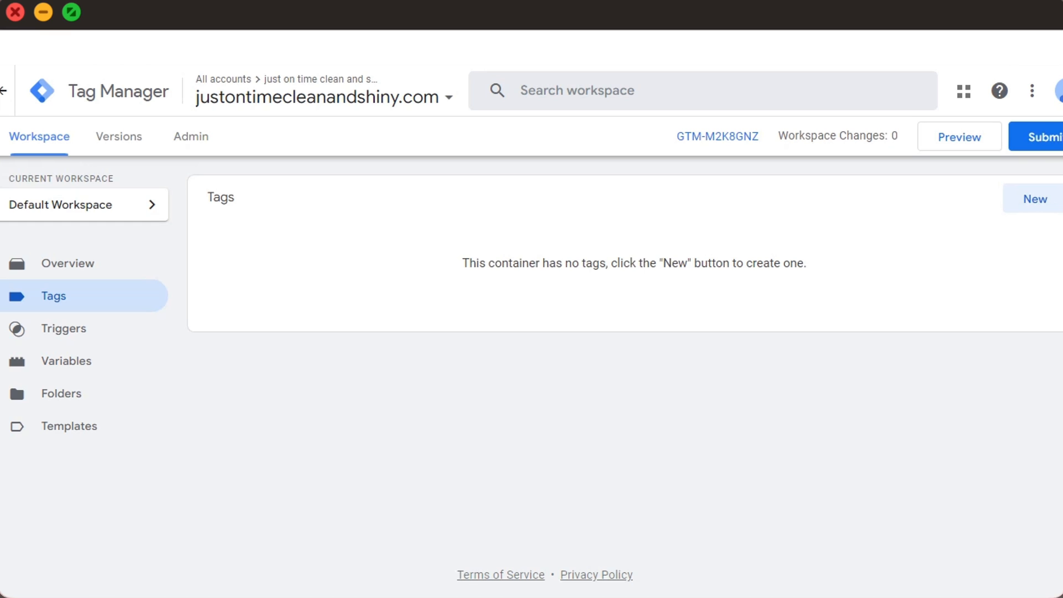
- Create a new GA4 Configuration tag with measurement ID G-NC35792VFG
{"action": "left_click", "coordinate": [1034, 199]}
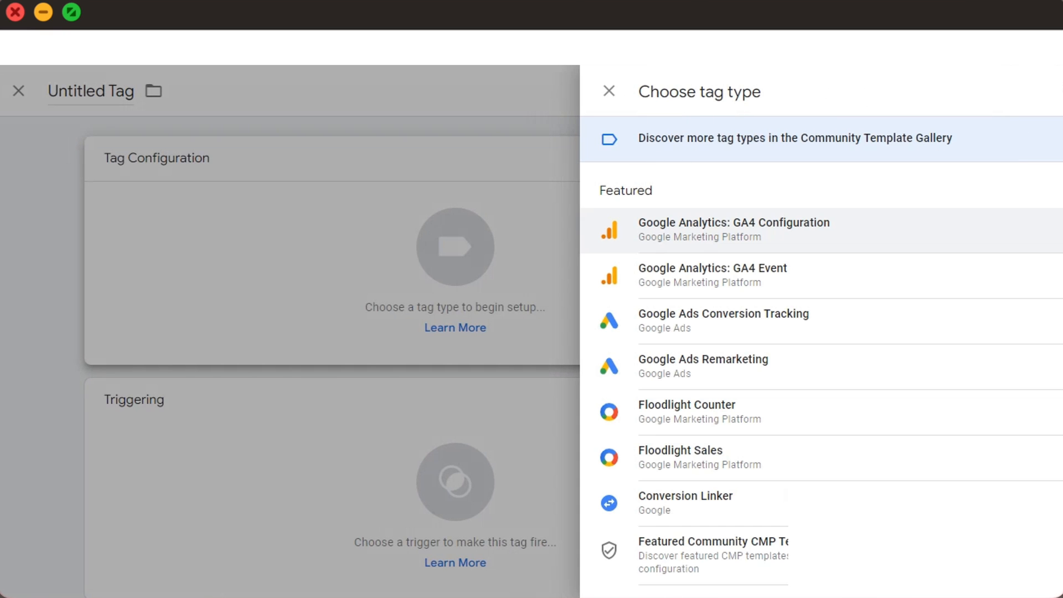
{"action": "left_click", "coordinate": [734, 229]}
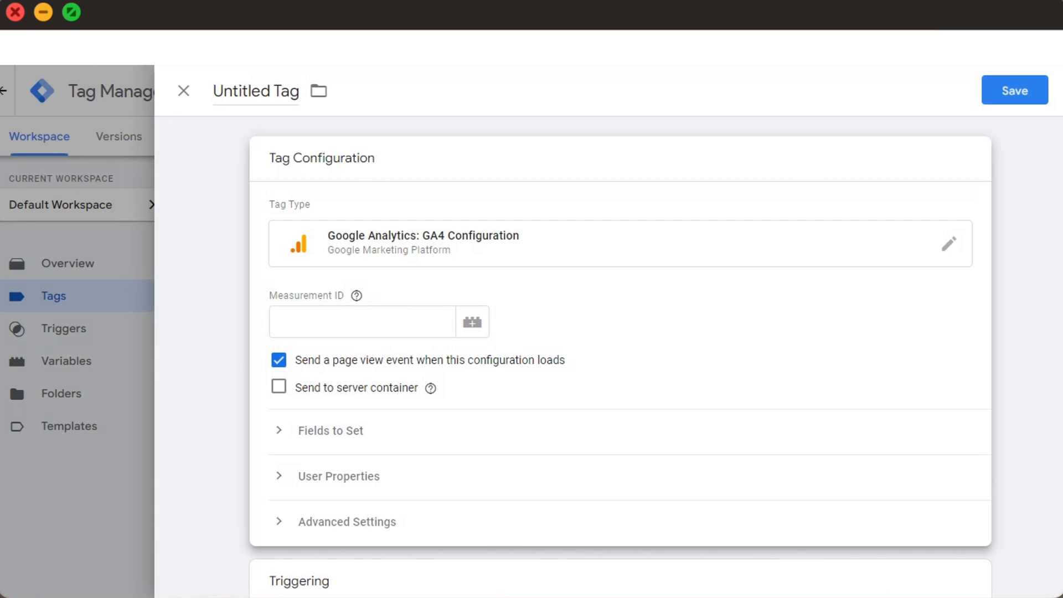
{"action": "left_click", "coordinate": [363, 321]}
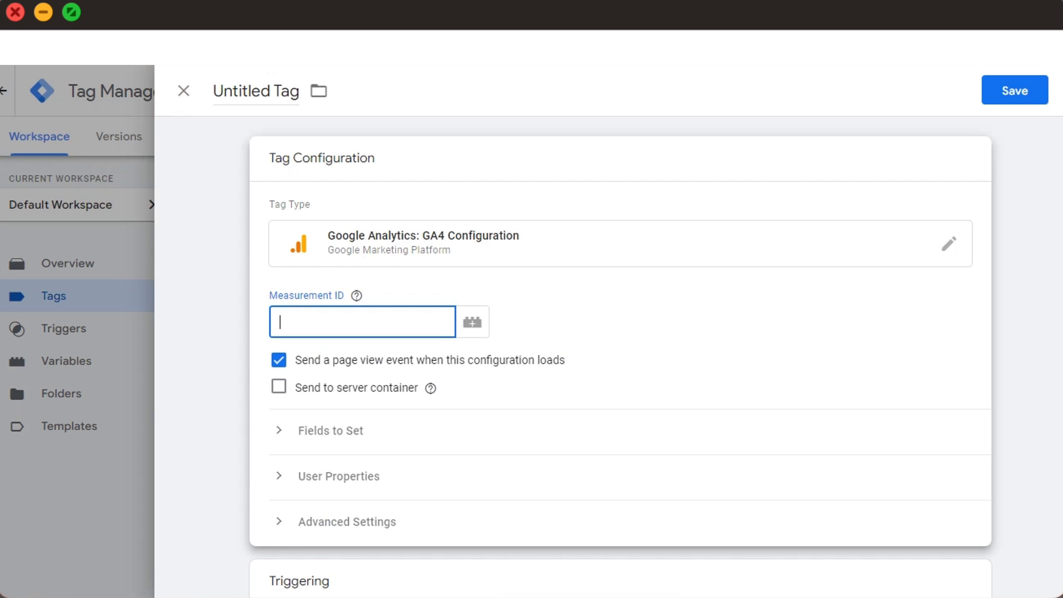
{"action": "left_click", "coordinate": [1015, 90]}
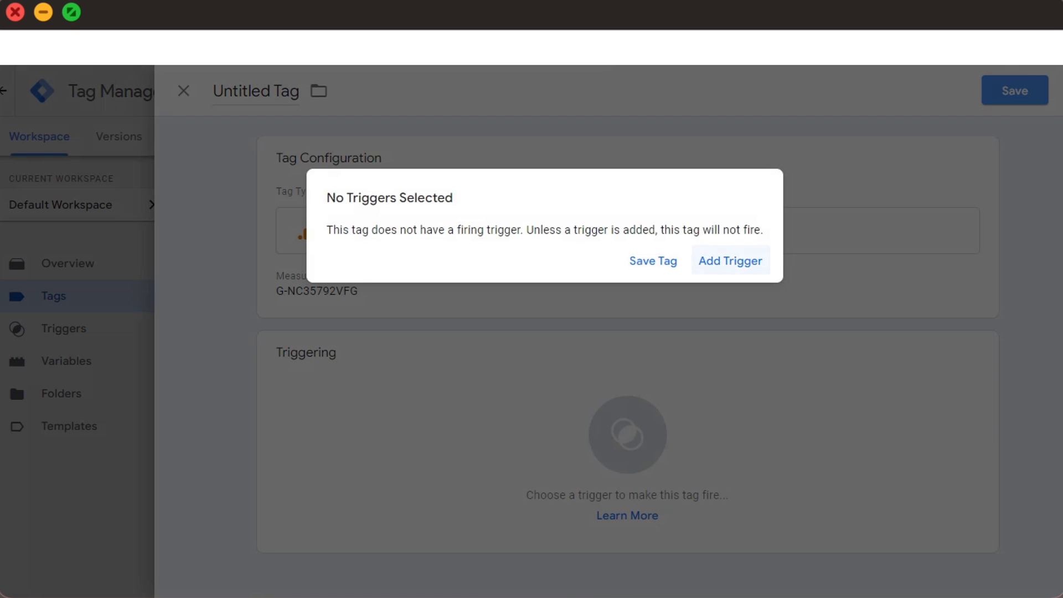
- Add the All Pages trigger and save the tag as Google Analytics GA4 Configuration
{"action": "left_click", "coordinate": [730, 260]}
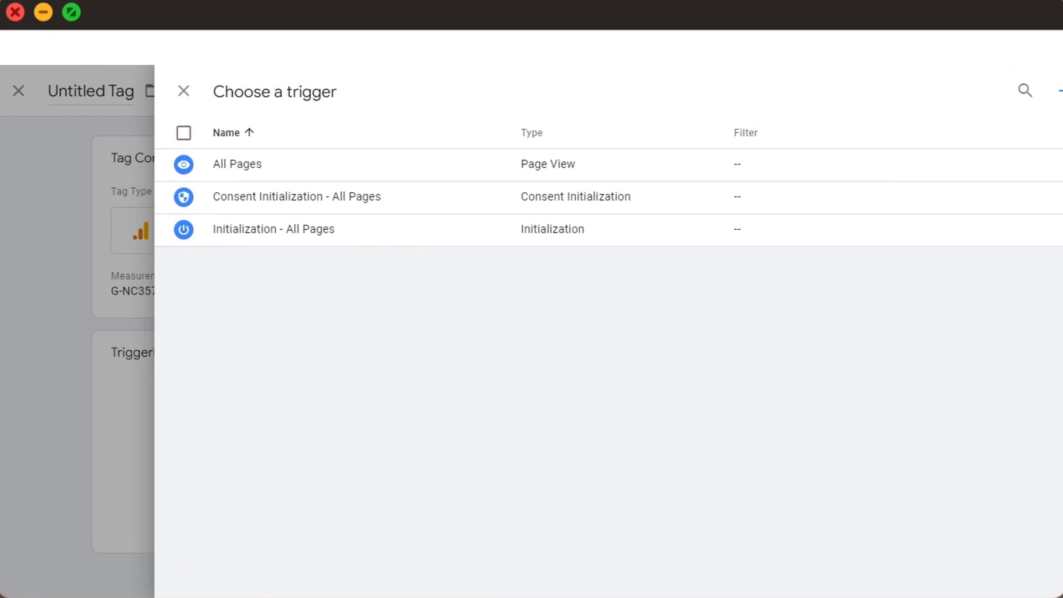
{"action": "left_click", "coordinate": [236, 163]}
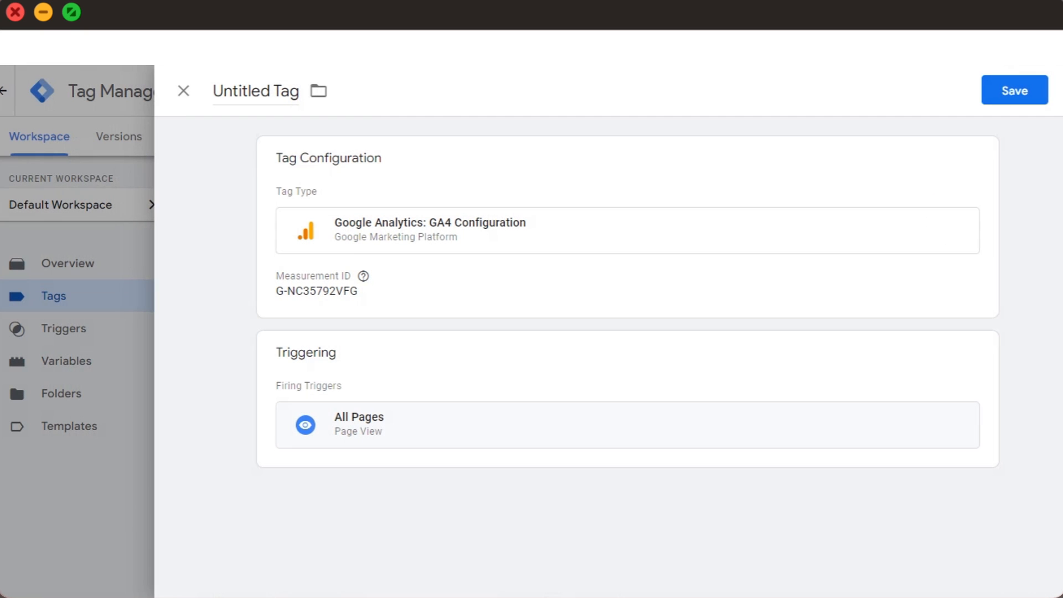
{"action": "left_click", "coordinate": [1014, 89]}
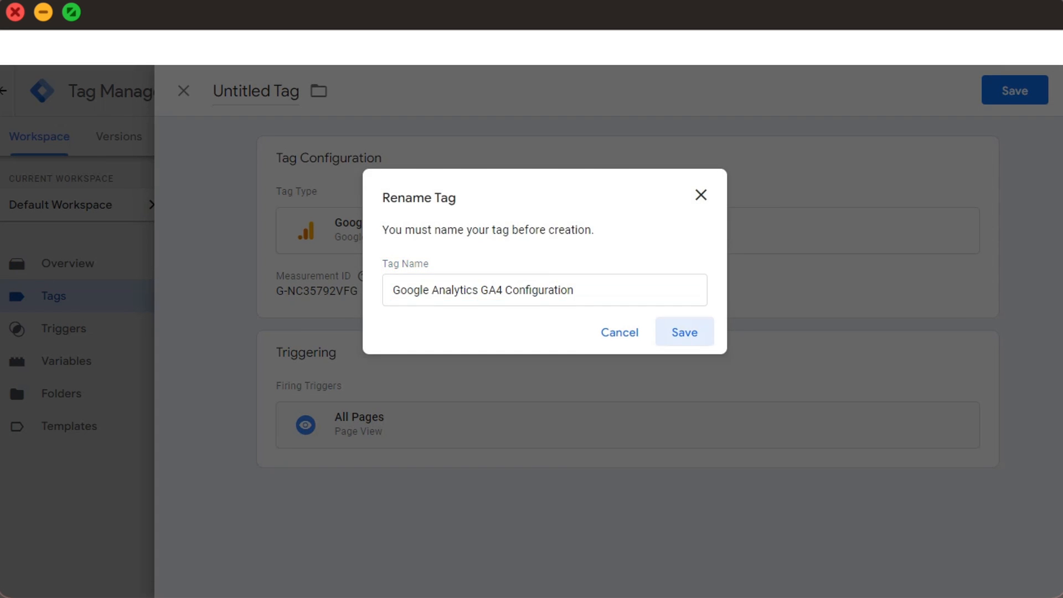
{"action": "left_click", "coordinate": [684, 333]}
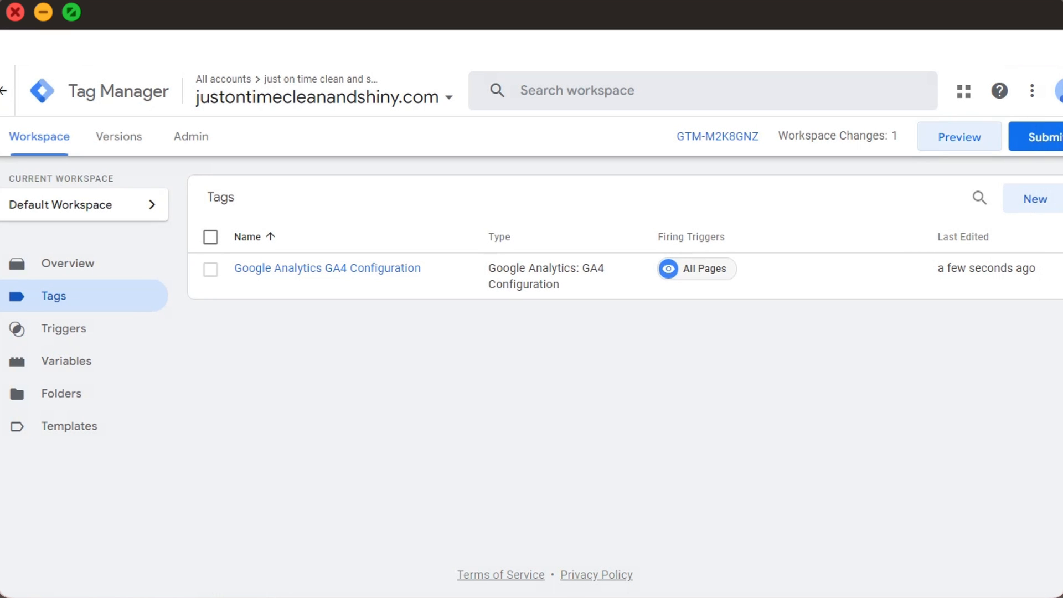
{"action": "left_click", "coordinate": [959, 136]}
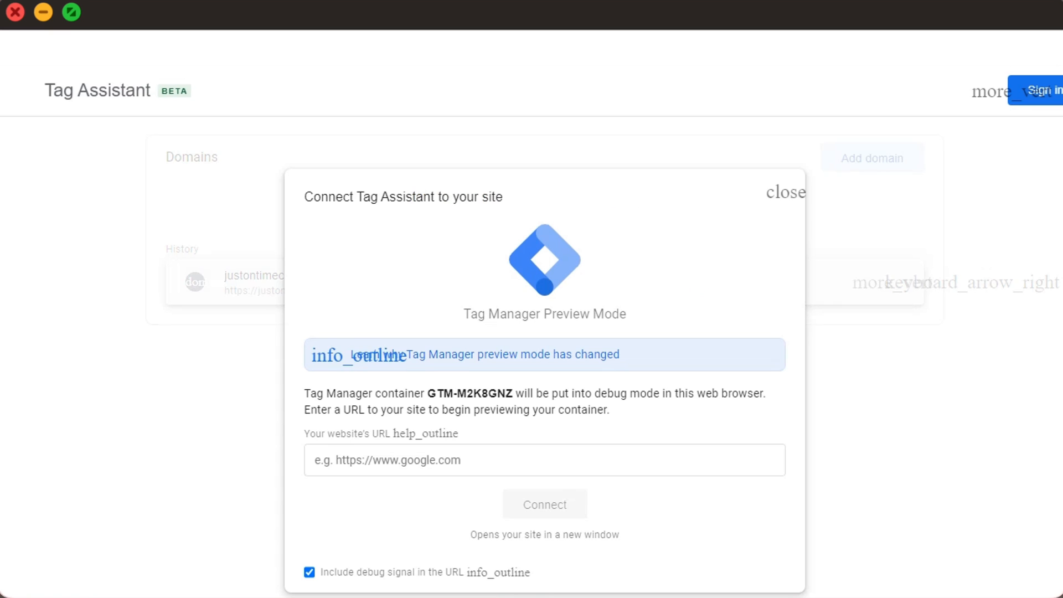
{"action": "type", "text": "https://justontimecleanandshiny.com/"}
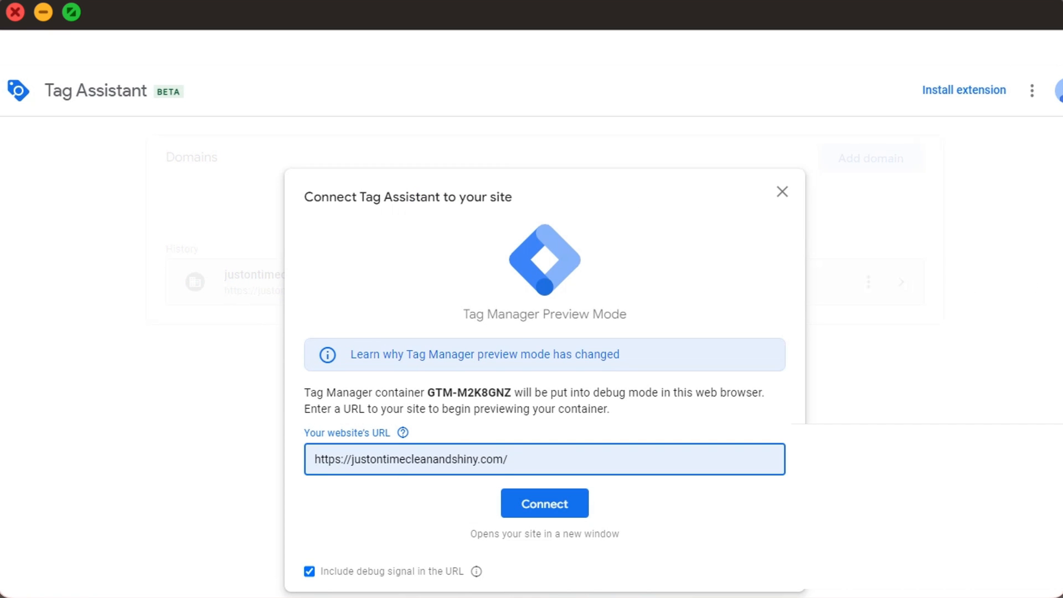
{"action": "left_click", "coordinate": [544, 504]}
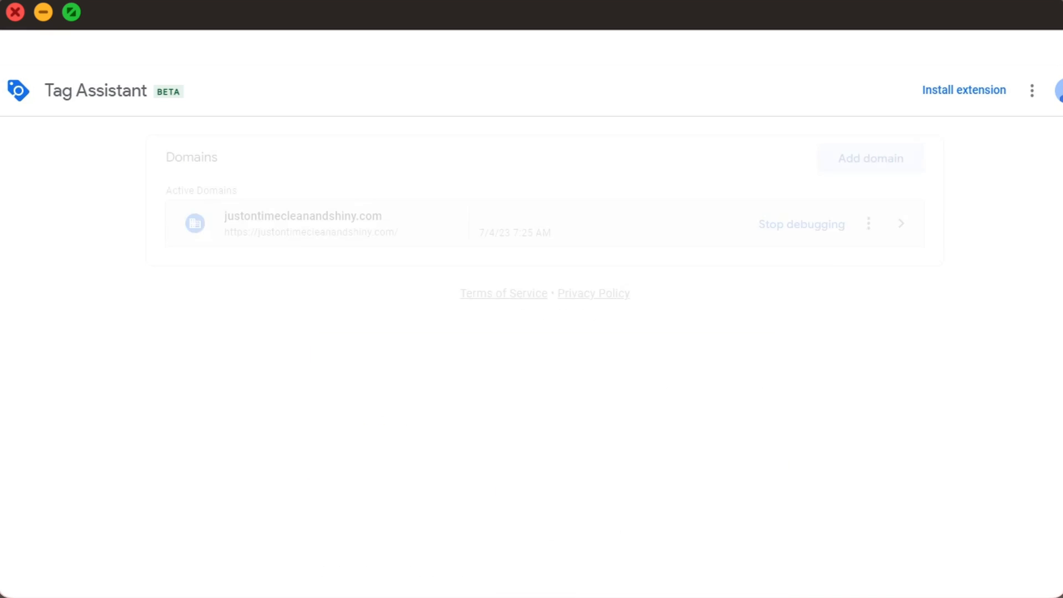
{"action": "left_click", "coordinate": [303, 223]}
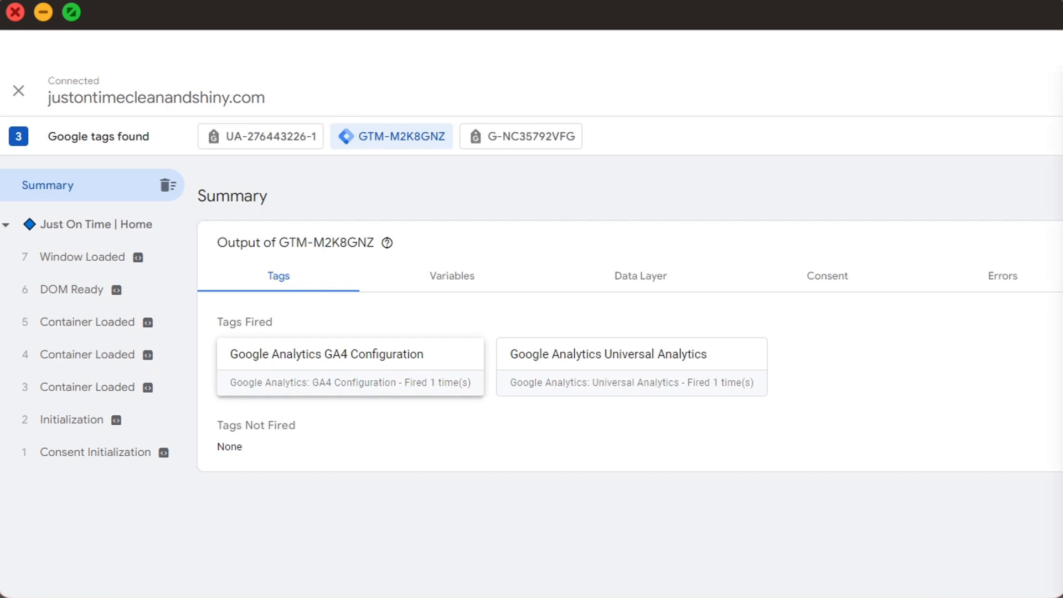
{"action": "left_click", "coordinate": [327, 353]}
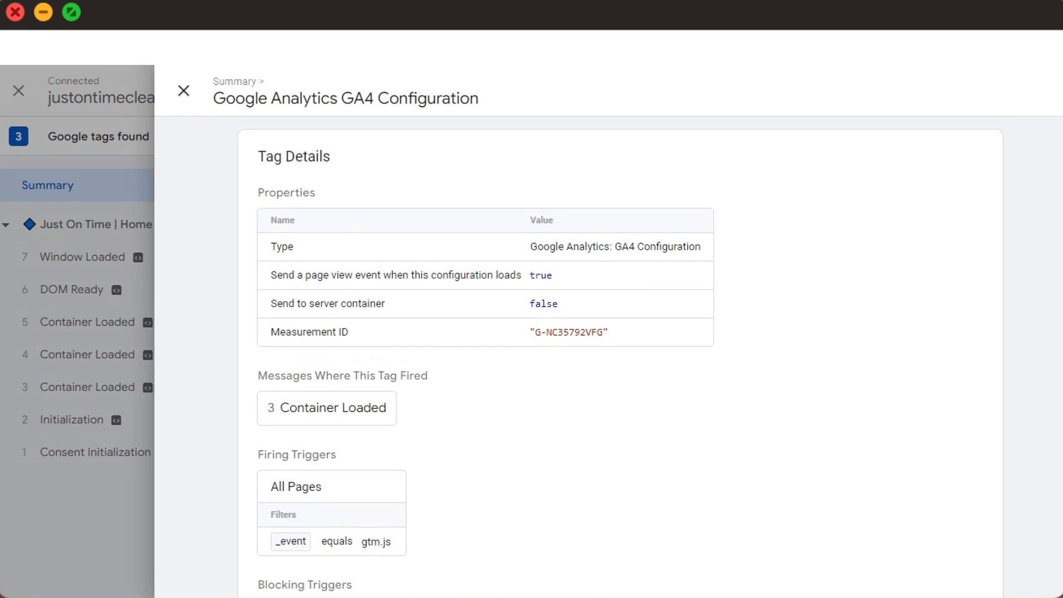
{"action": "left_click", "coordinate": [182, 91]}
{"action": "type", "text": "just on ti"}
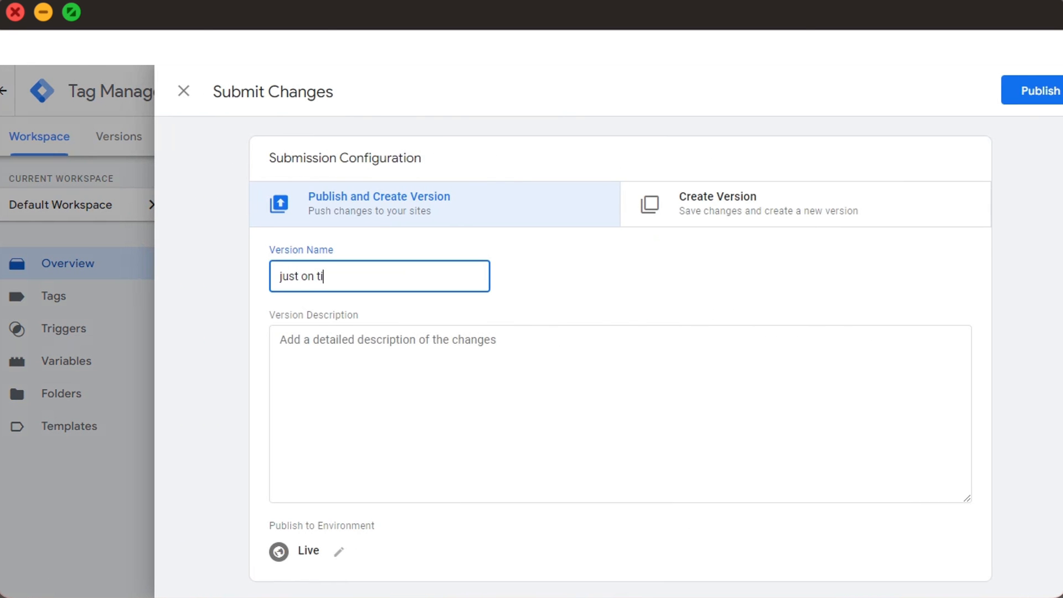
- Submit the workspace changes to publish a new container version
{"action": "left_click", "coordinate": [1043, 90]}
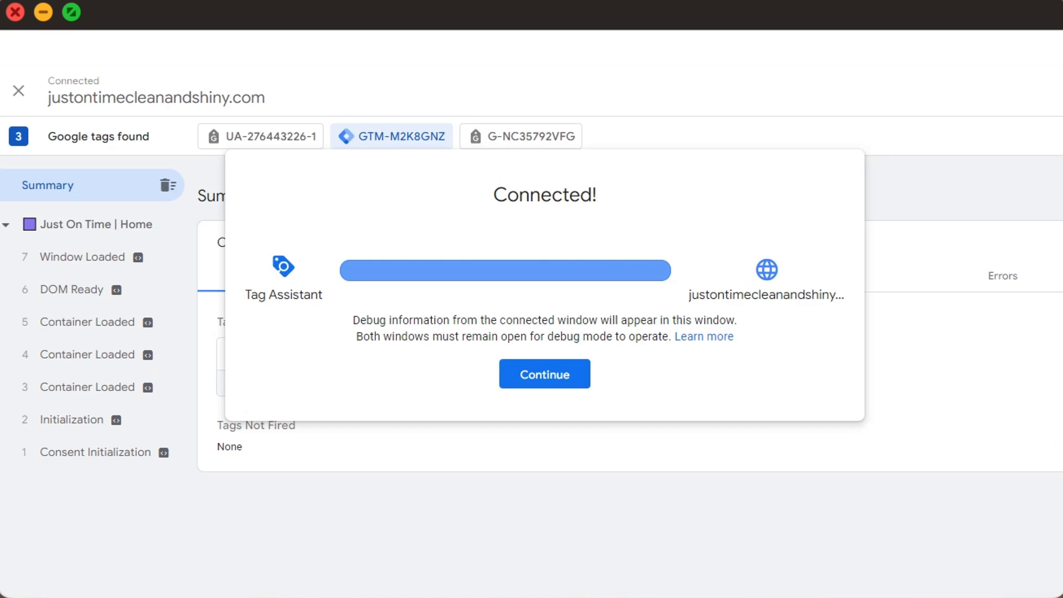
- Dismiss the Connected! notice to reach the Tag Assistant summary of fired tags
{"action": "left_click", "coordinate": [544, 373]}
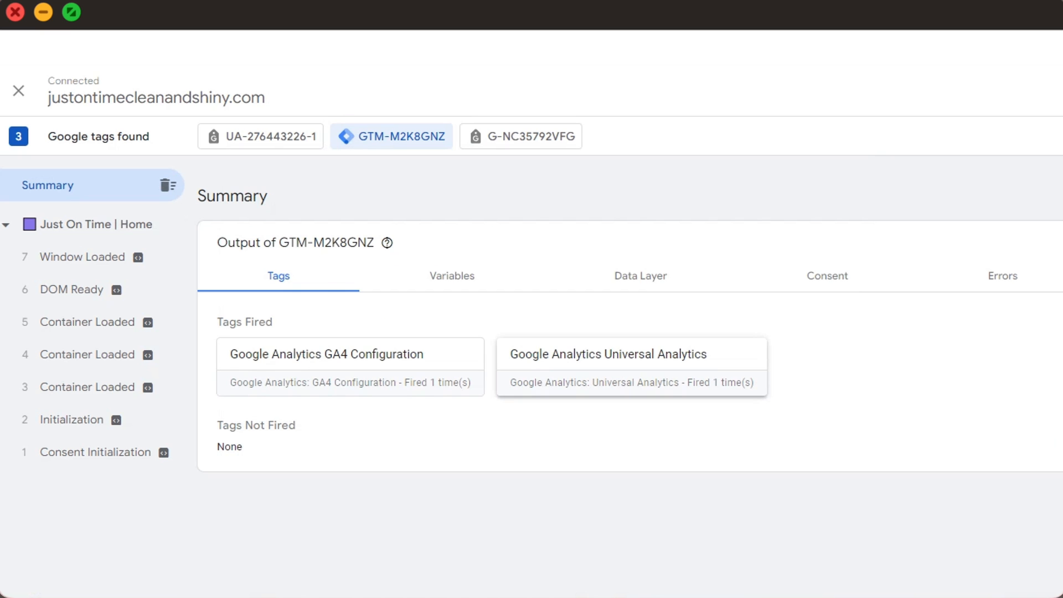